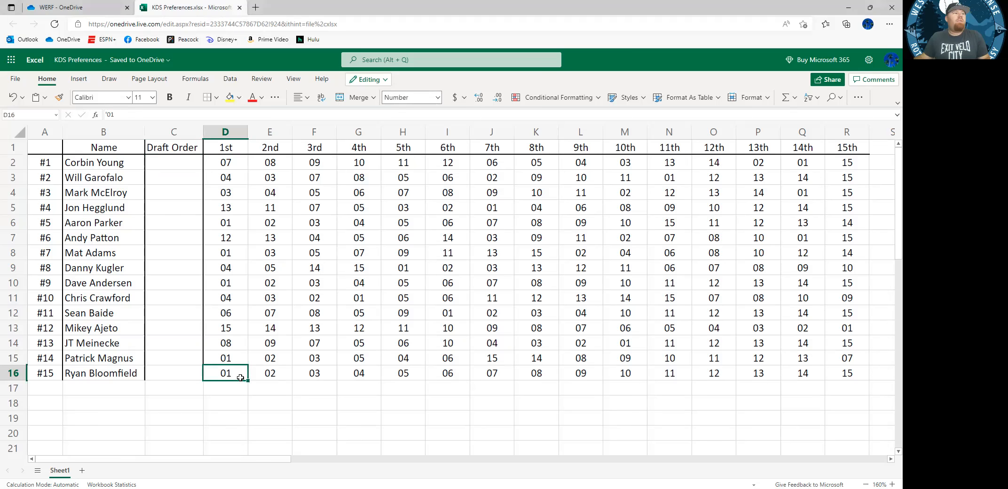
{"action": "left_click", "coordinate": [173, 372]}
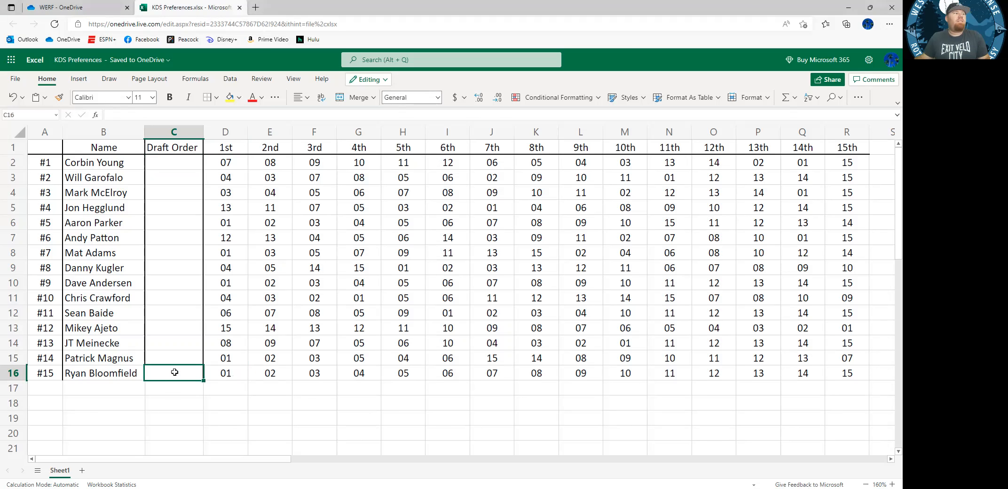
{"action": "type", "text": "1"}
{"action": "type", "text": "01"}
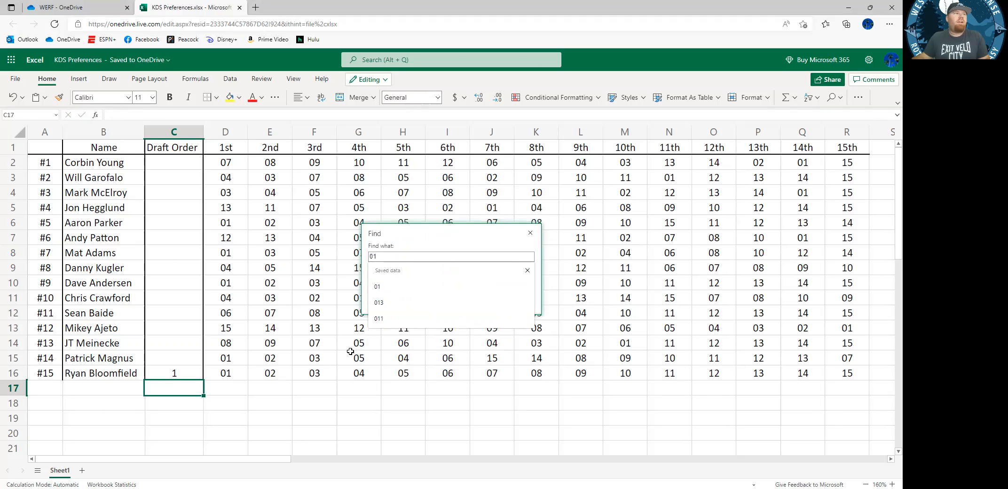
{"action": "left_click", "coordinate": [478, 355]}
{"action": "type", "text": "-"}
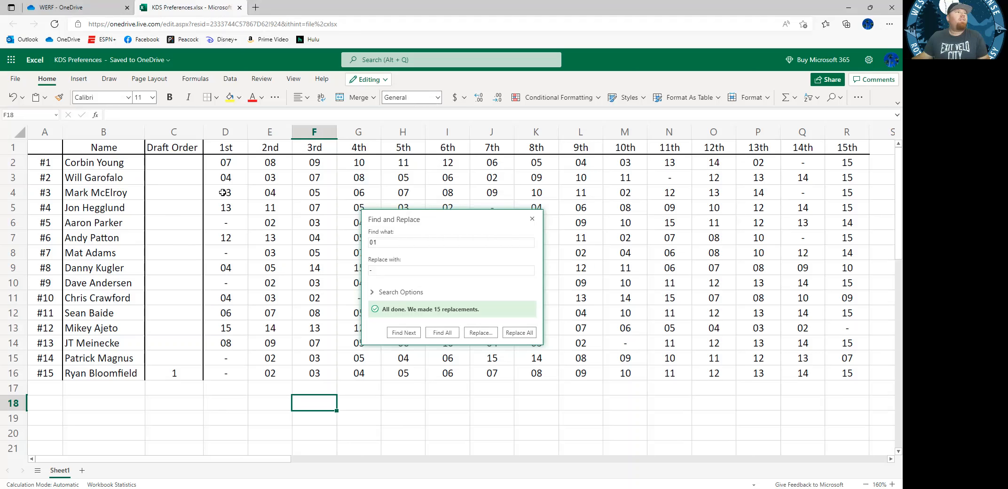
{"action": "left_click", "coordinate": [174, 192]}
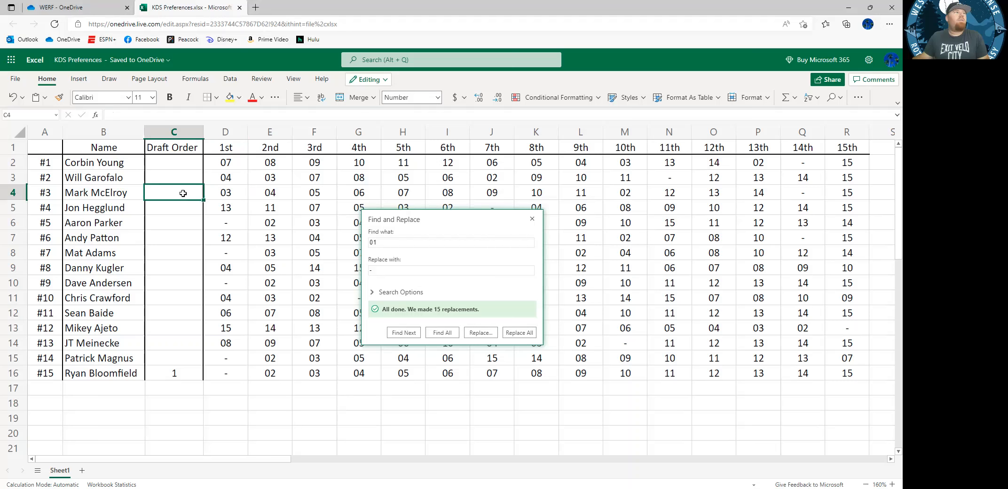
{"action": "type", "text": "3"}
{"action": "left_click", "coordinate": [451, 242]}
{"action": "type", "text": "03"}
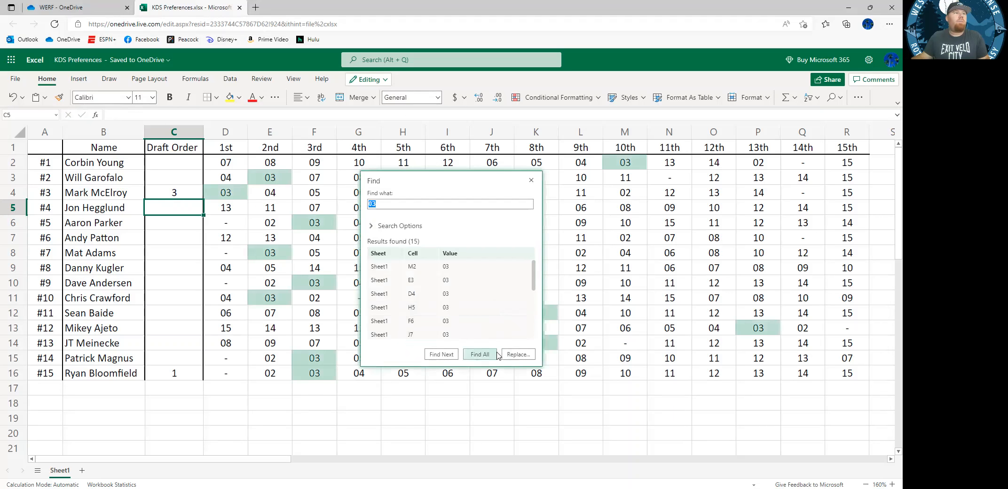
{"action": "left_click", "coordinate": [518, 354]}
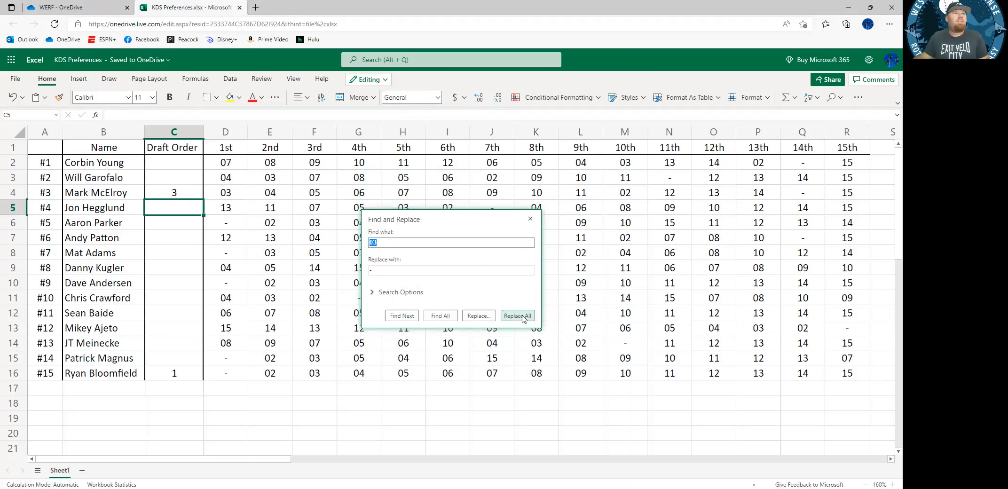
{"action": "left_click", "coordinate": [517, 316]}
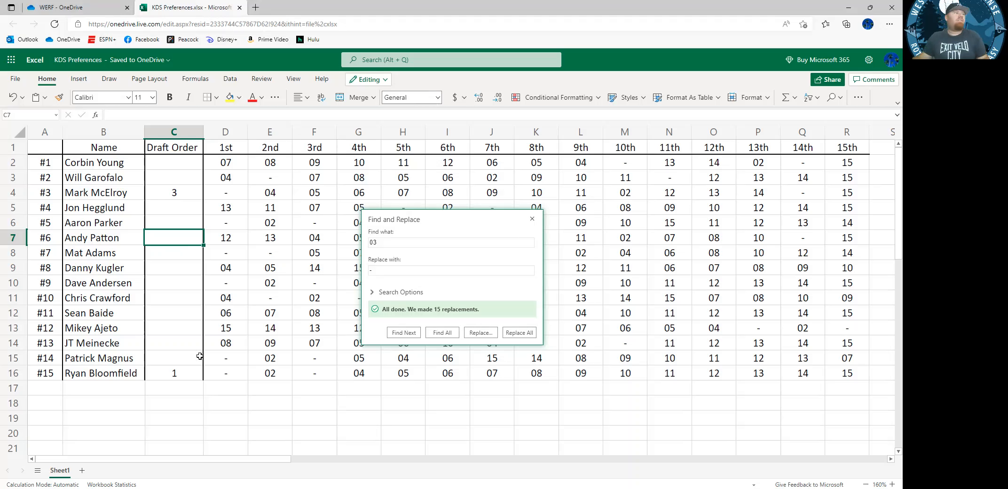
{"action": "mouse_move", "coordinate": [171, 313]}
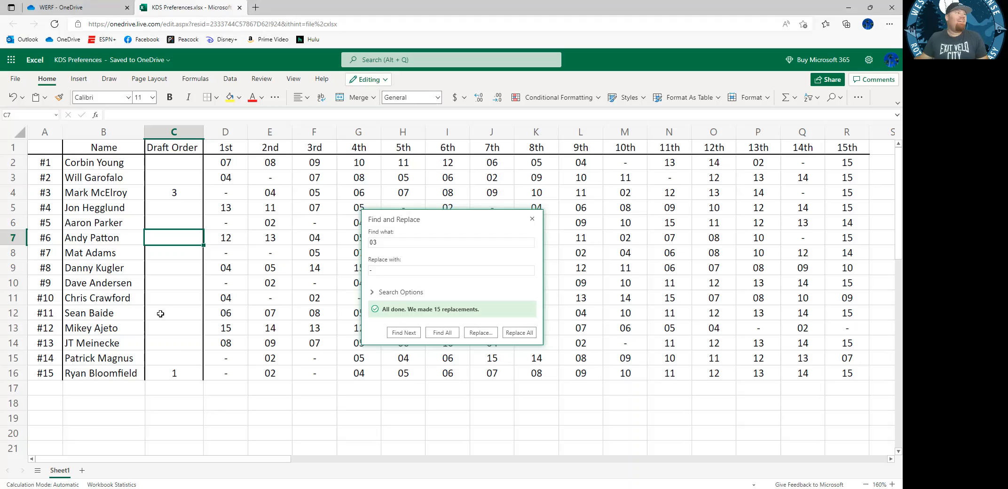
{"action": "left_click", "coordinate": [173, 312]}
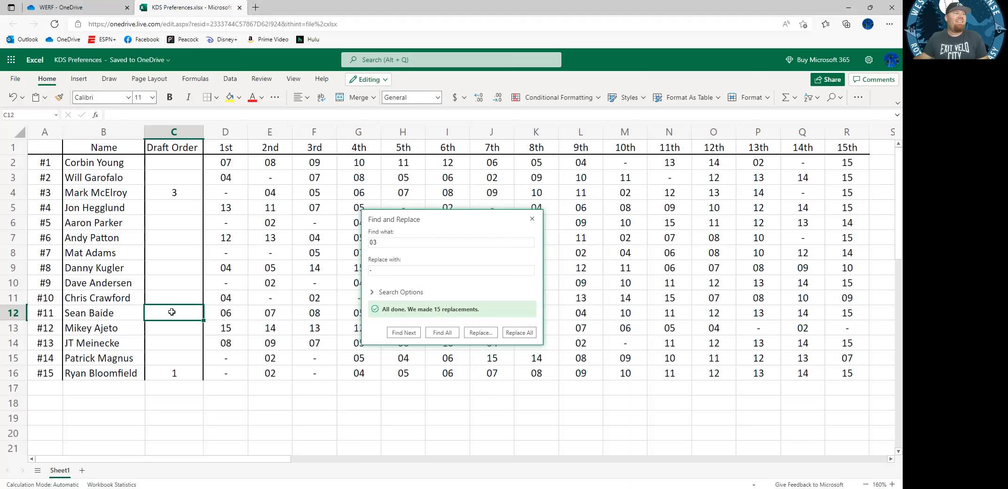
{"action": "type", "text": "6"}
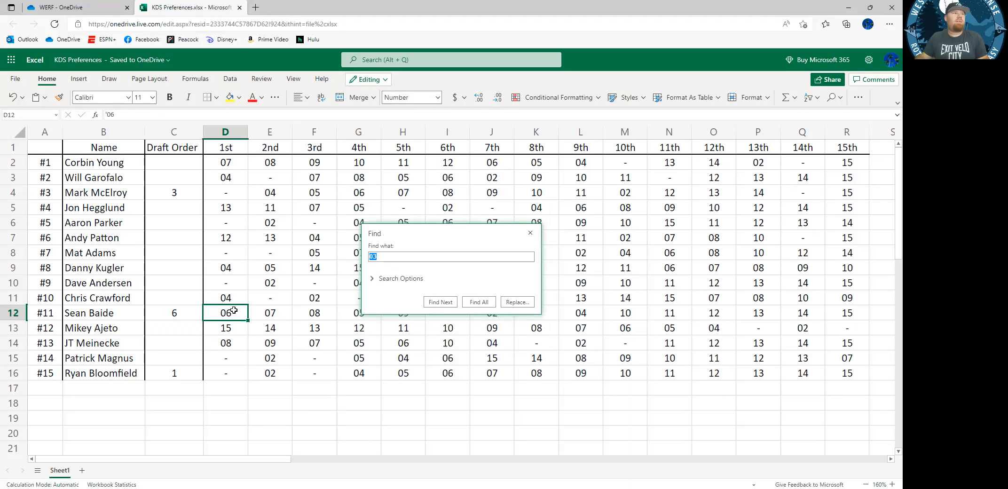
{"action": "left_click", "coordinate": [479, 302]}
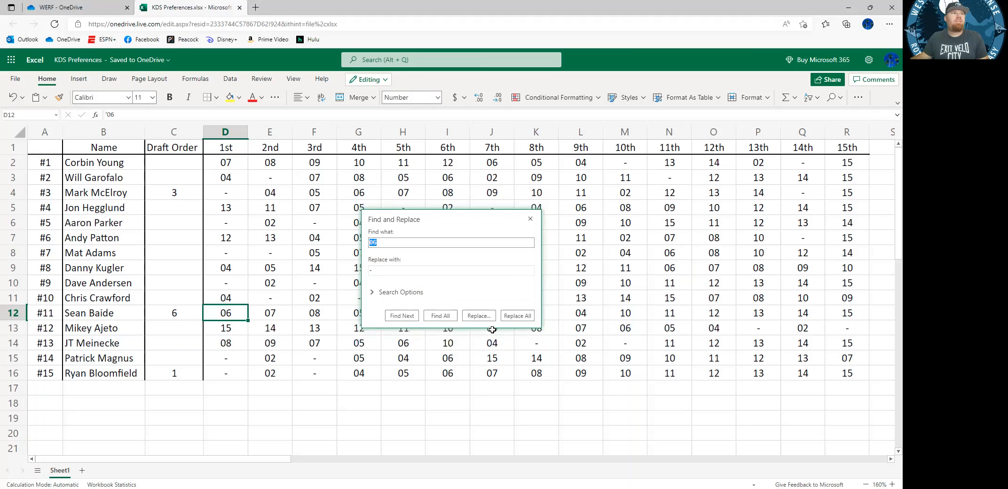
{"action": "left_click", "coordinate": [517, 316]}
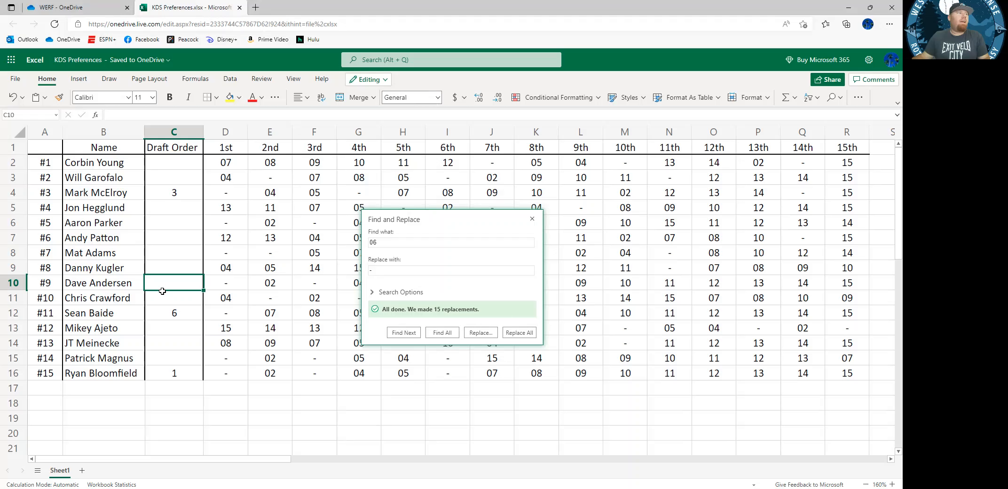
{"action": "mouse_move", "coordinate": [171, 281]}
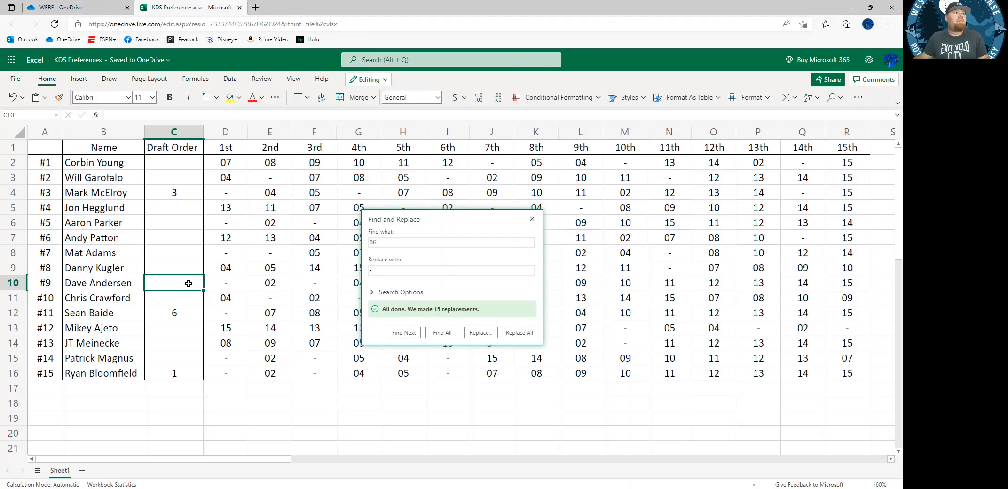
{"action": "type", "text": "2"}
{"action": "left_click", "coordinate": [452, 242]}
{"action": "type", "text": "02"}
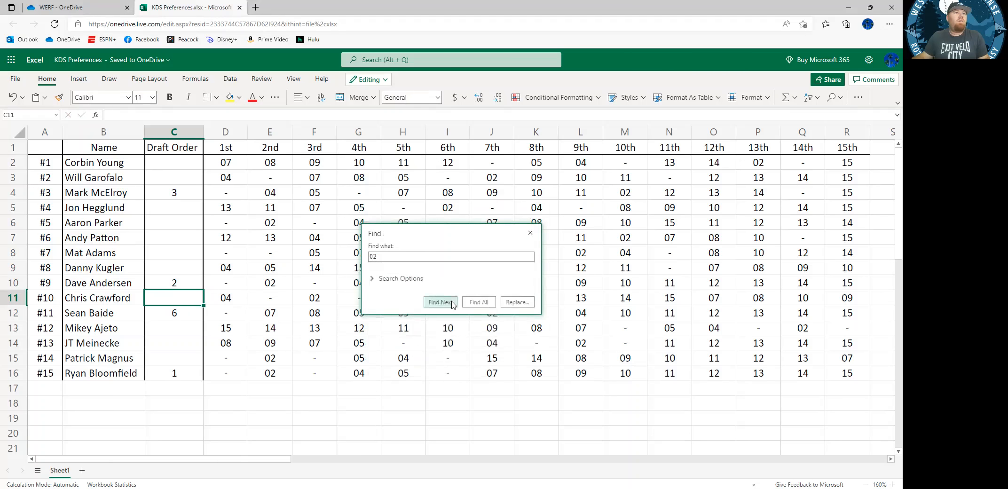
{"action": "left_click", "coordinate": [478, 302]}
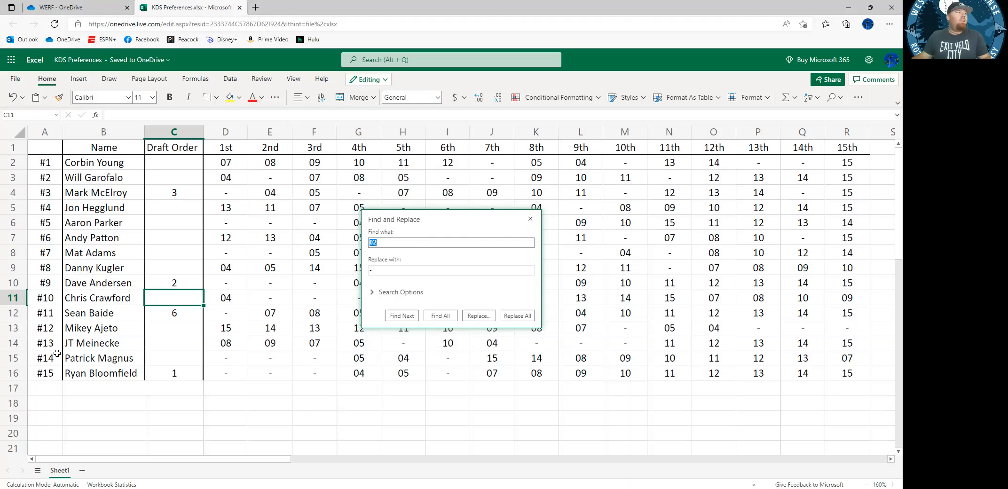
{"action": "mouse_move", "coordinate": [164, 294]}
{"action": "type", "text": "4"}
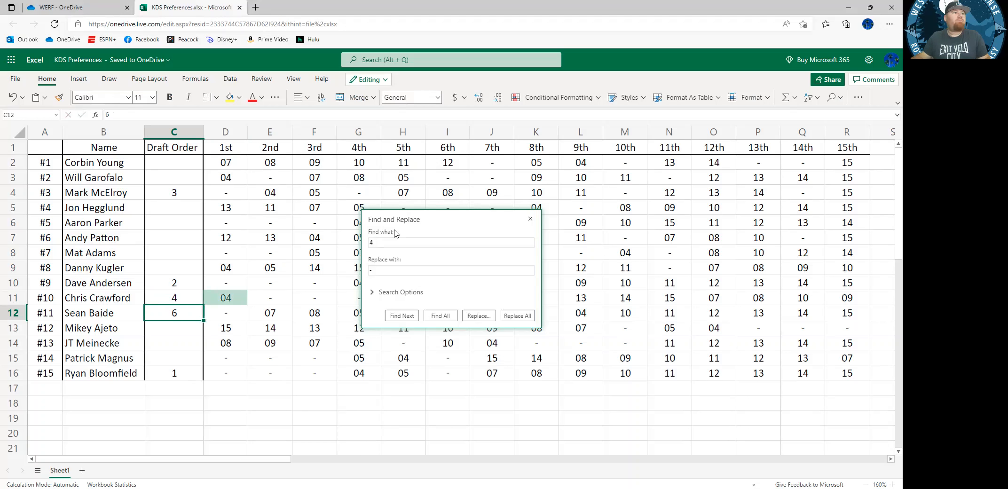
Replace all 15 occurrences of 04 in the preference grid with a dash
{"action": "type", "text": "04"}
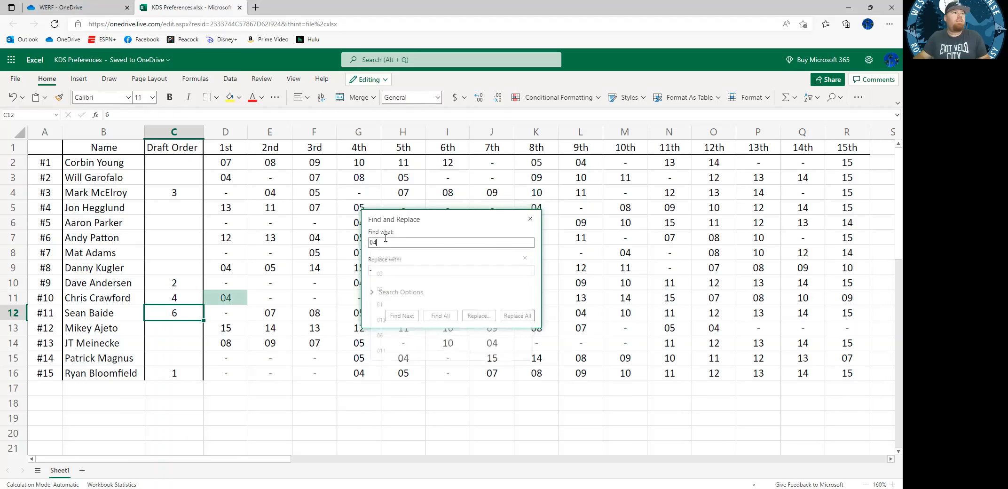
{"action": "left_click", "coordinate": [517, 316]}
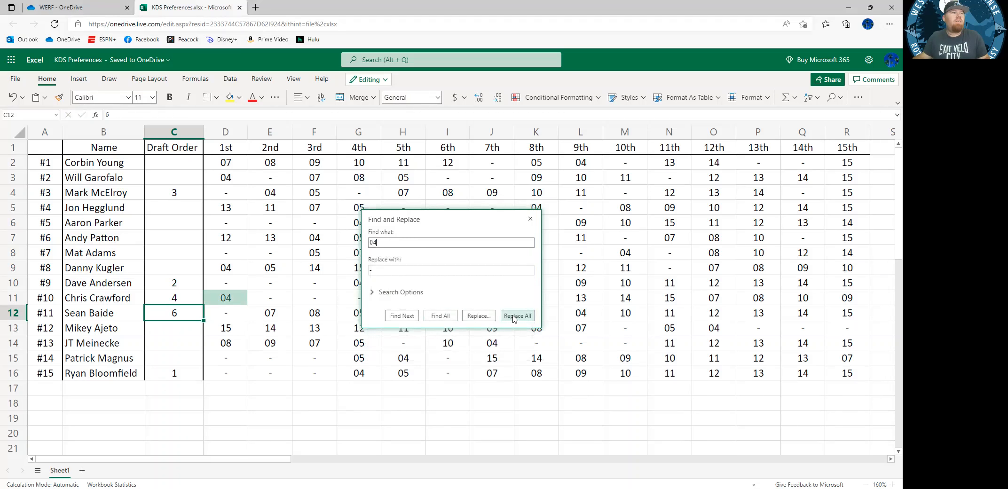
{"action": "left_click", "coordinate": [517, 316]}
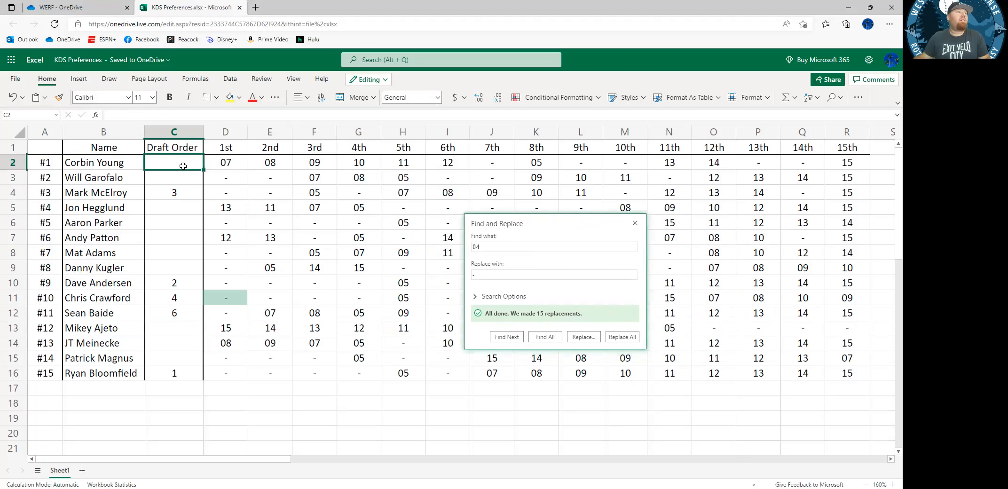
{"action": "type", "text": "7"}
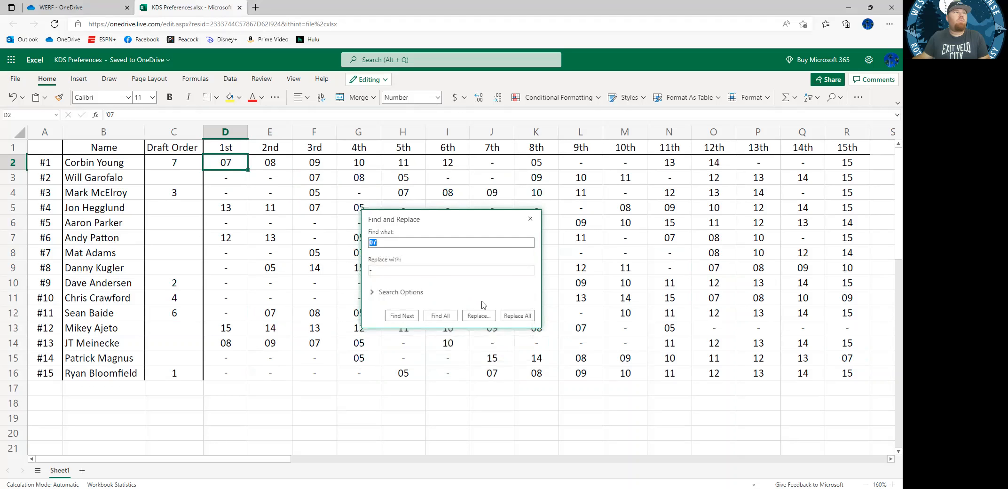
{"action": "left_click", "coordinate": [517, 316]}
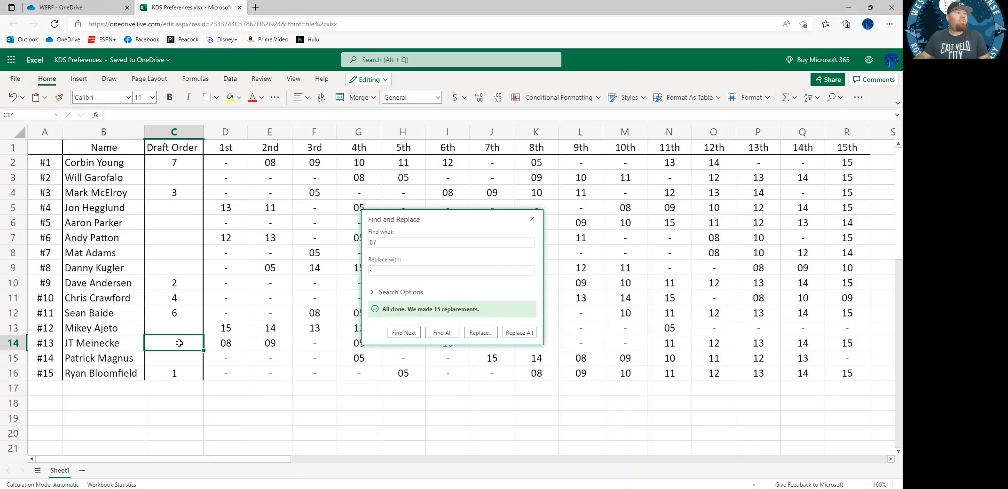
{"action": "type", "text": "8"}
{"action": "left_click", "coordinate": [451, 242]}
{"action": "type", "text": "08"}
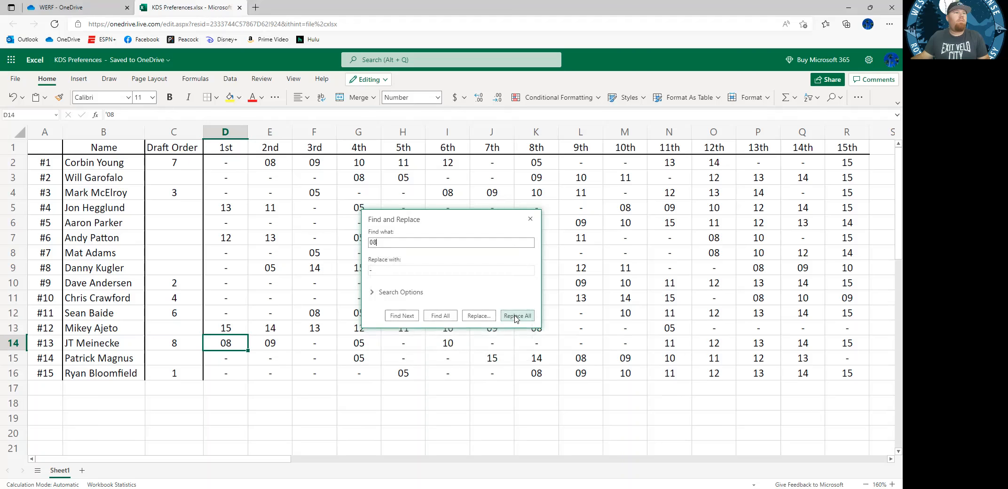
{"action": "left_click", "coordinate": [517, 316]}
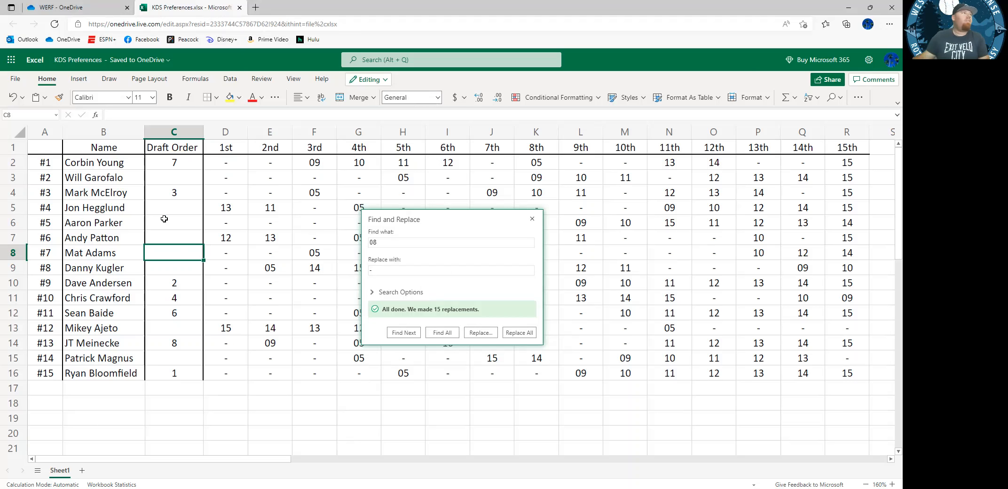
{"action": "left_click", "coordinate": [174, 207]}
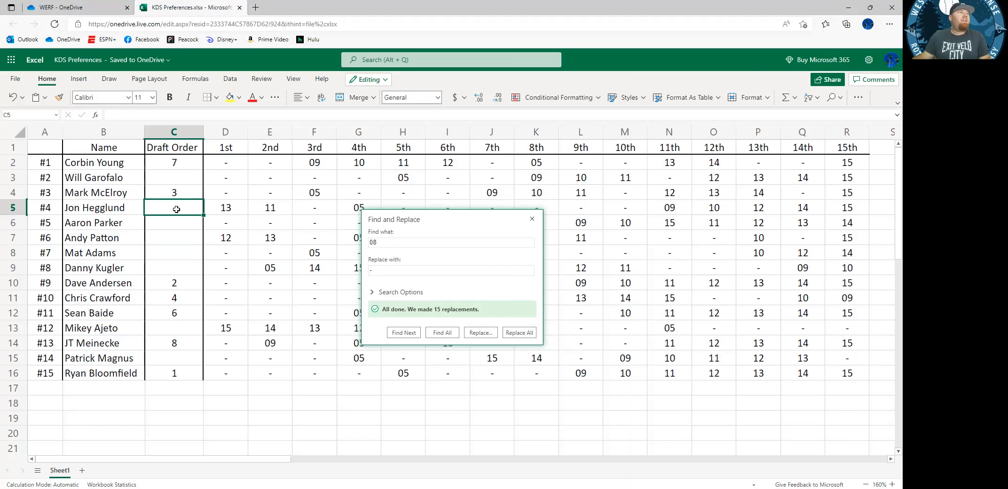
{"action": "mouse_move", "coordinate": [186, 208]}
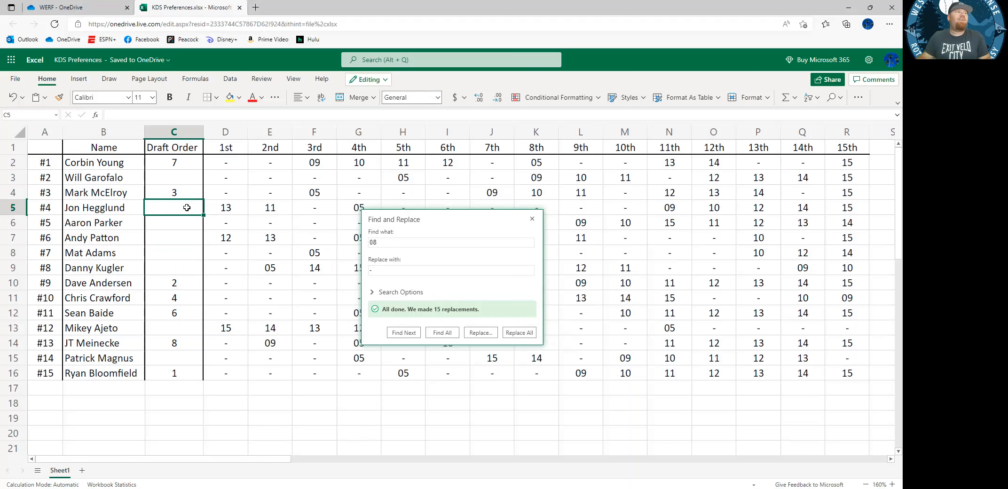
{"action": "type", "text": "13"}
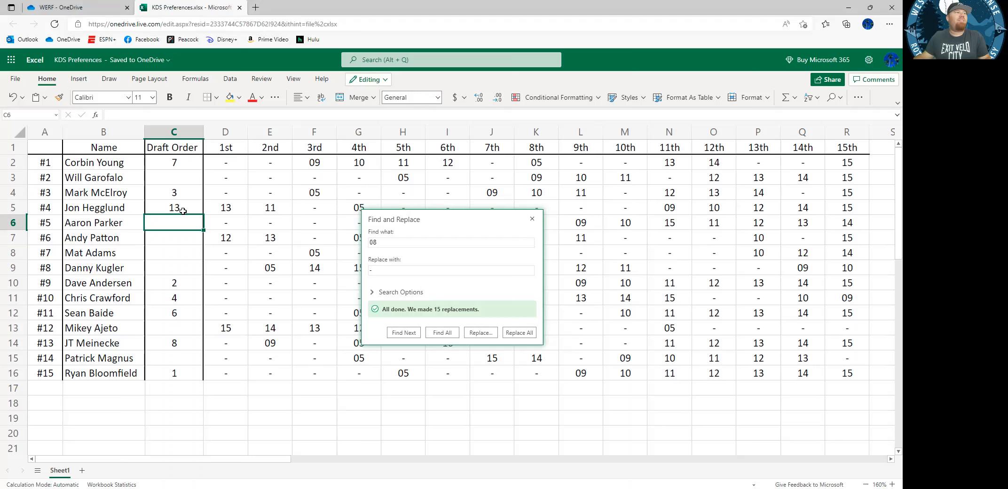
{"action": "mouse_move", "coordinate": [188, 218]}
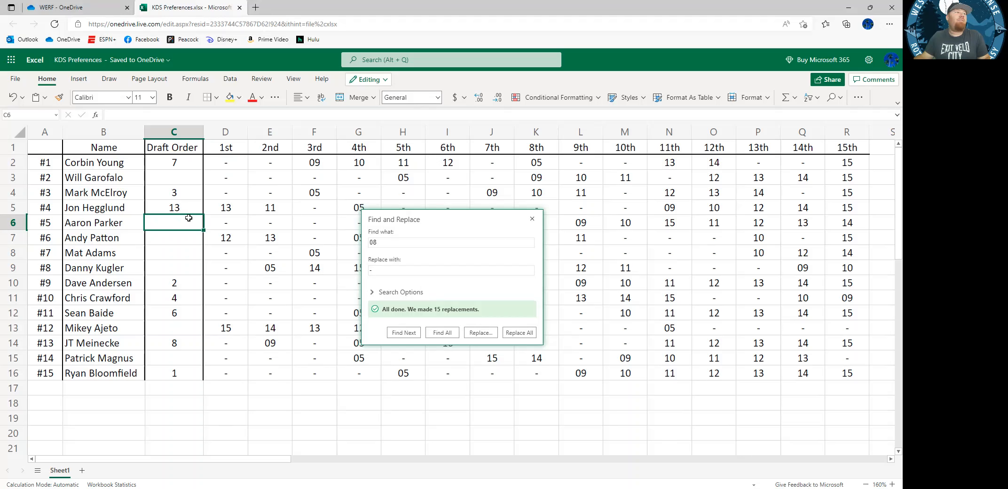
{"action": "mouse_move", "coordinate": [190, 207]}
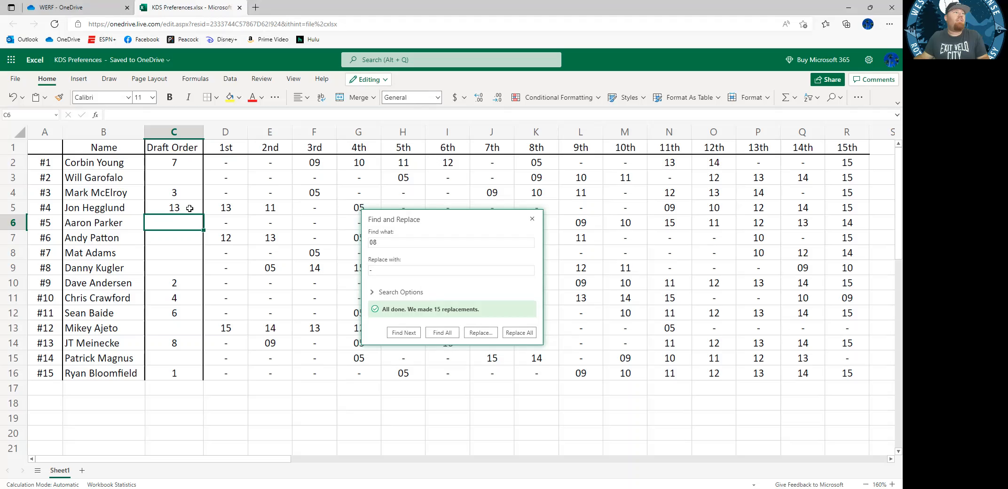
{"action": "mouse_move", "coordinate": [224, 222]}
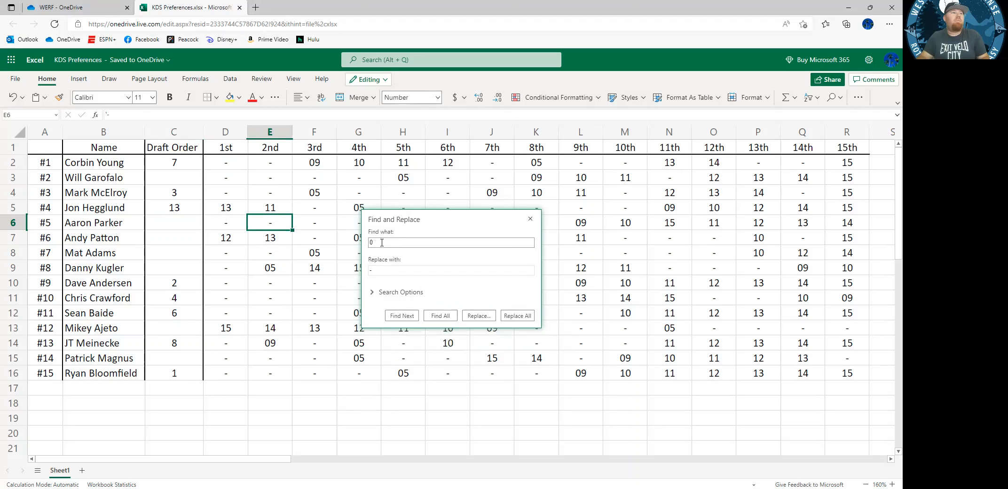
{"action": "type", "text": "13"}
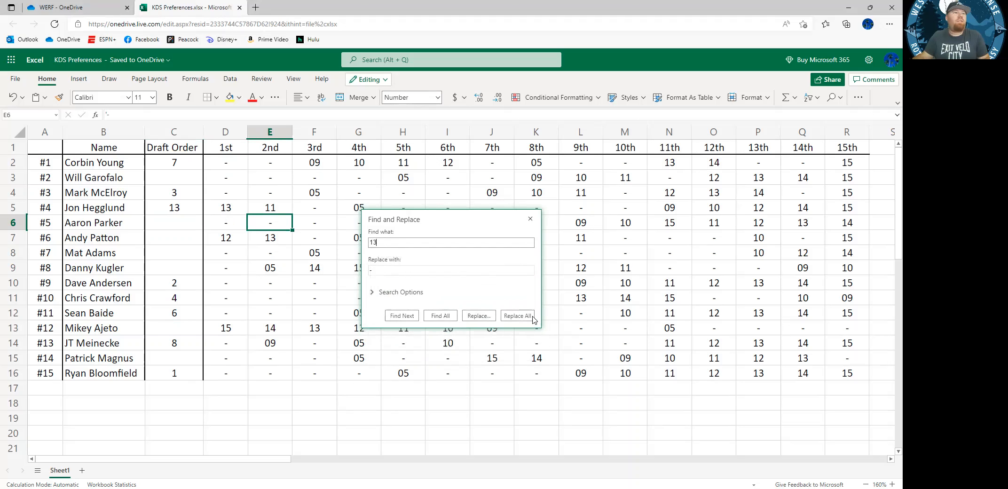
{"action": "left_click", "coordinate": [519, 316]}
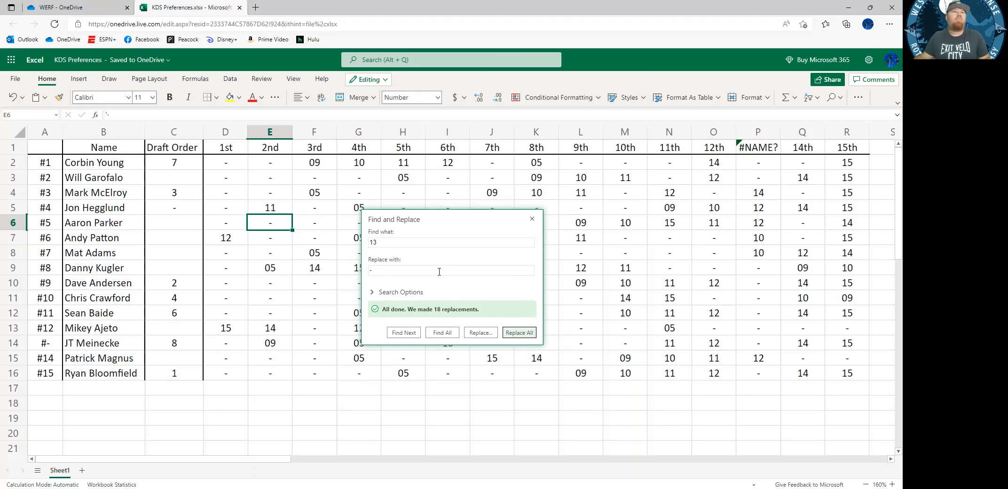
{"action": "mouse_move", "coordinate": [276, 247]}
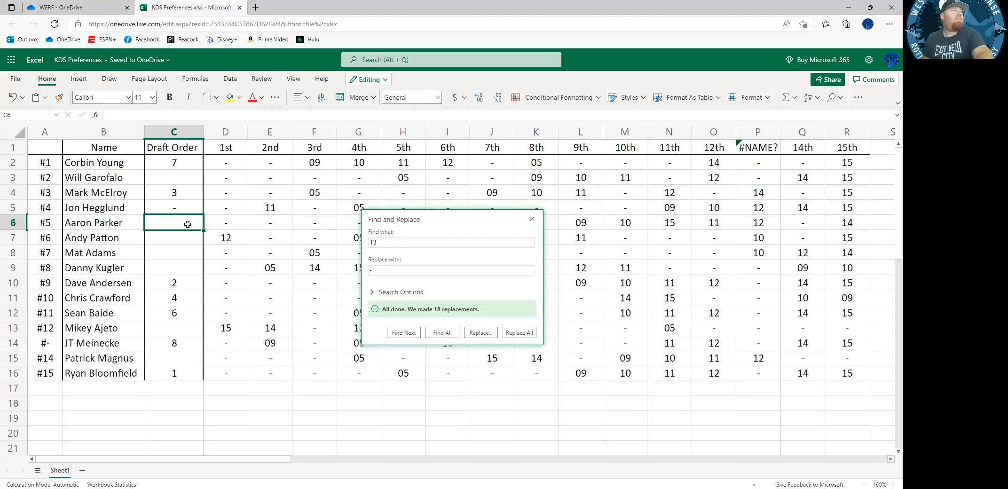
{"action": "mouse_move", "coordinate": [164, 230]}
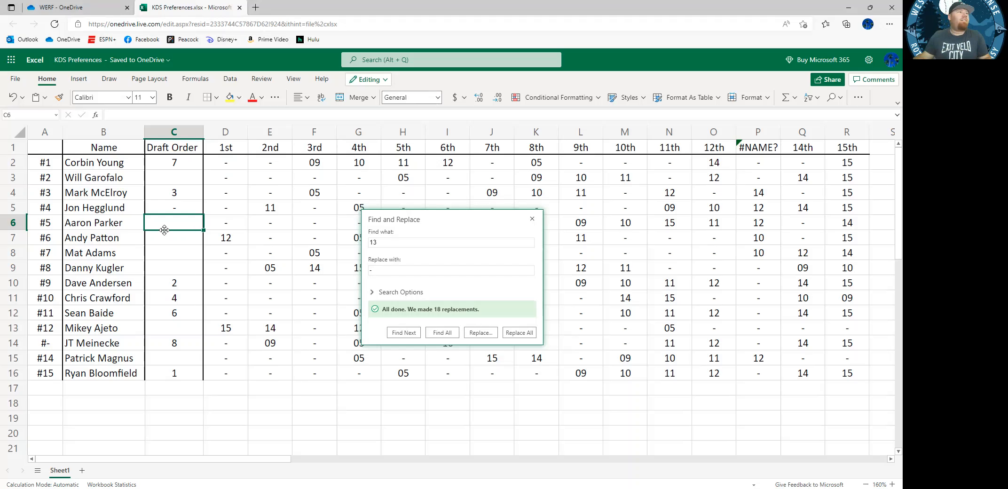
{"action": "mouse_move", "coordinate": [151, 223]}
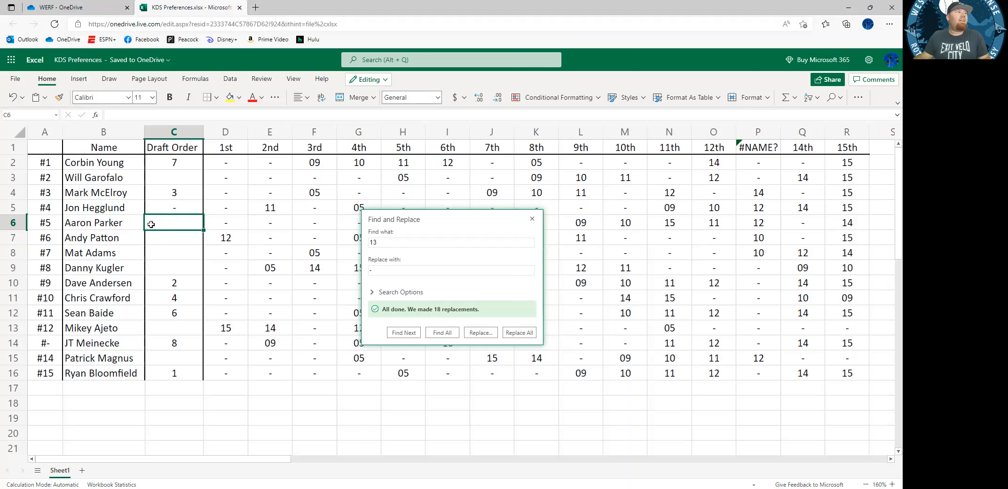
{"action": "mouse_move", "coordinate": [423, 219]}
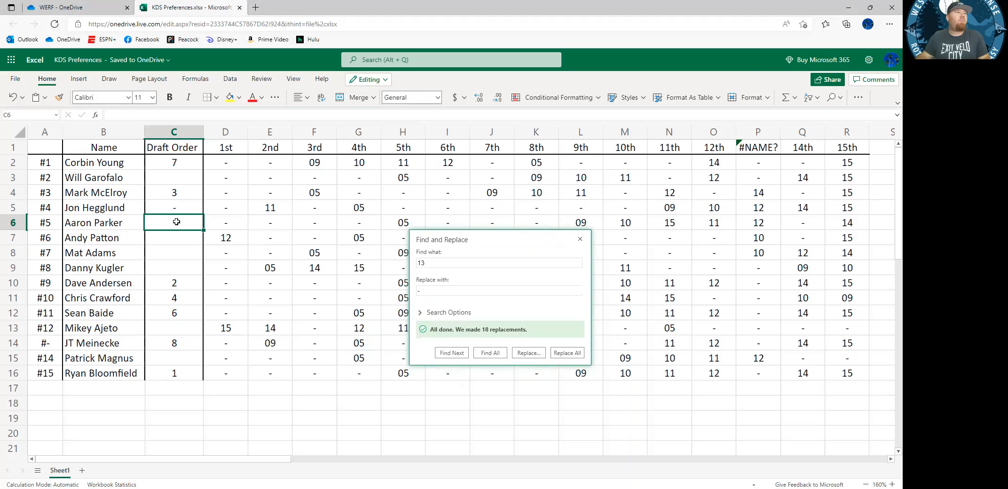
{"action": "type", "text": "5"}
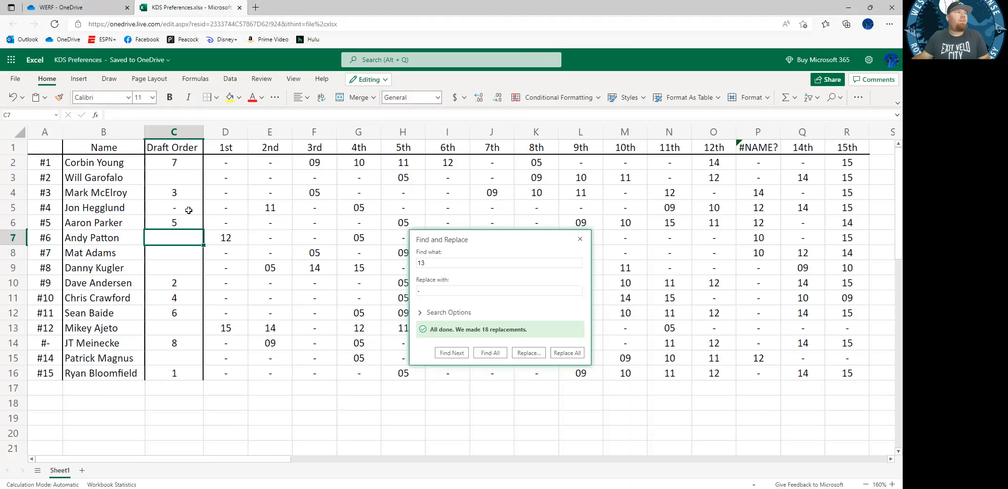
{"action": "type", "text": "13"}
{"action": "type", "text": "05"}
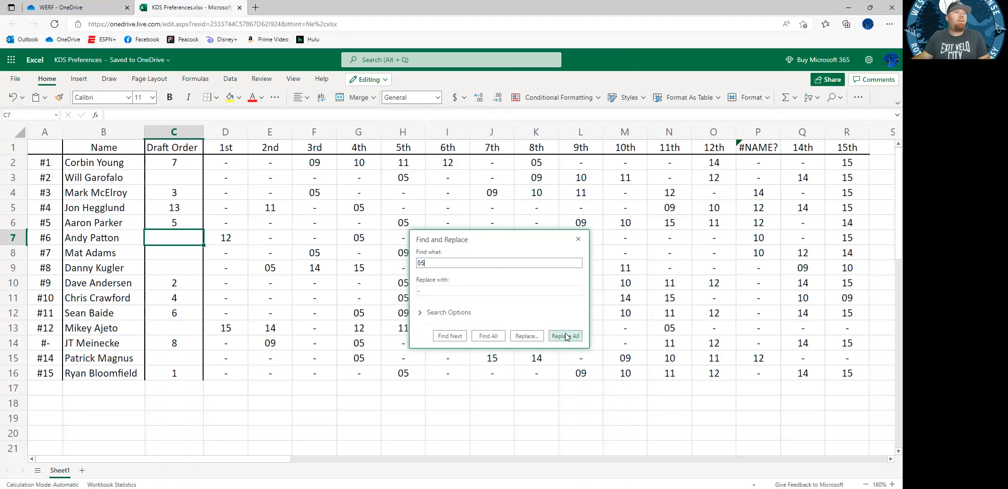
{"action": "left_click", "coordinate": [565, 335]}
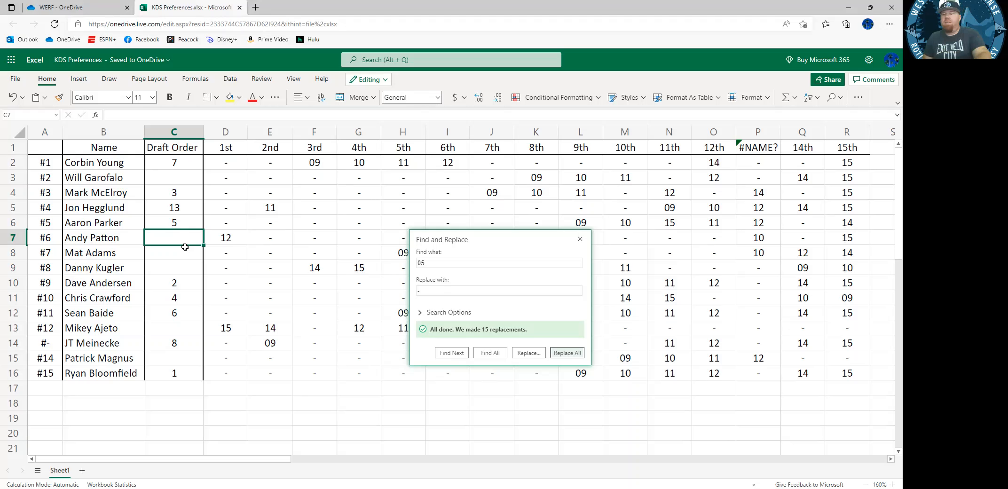
{"action": "mouse_move", "coordinate": [214, 345]}
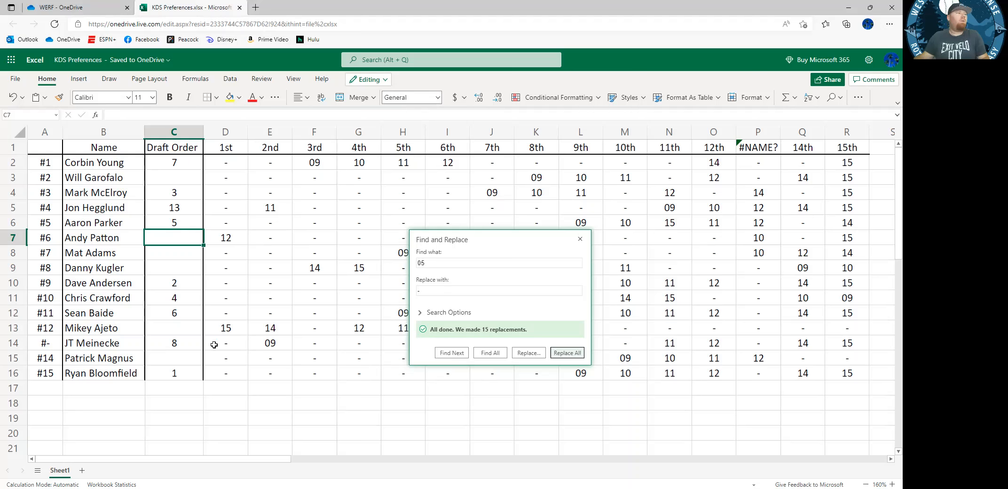
{"action": "left_click", "coordinate": [174, 327]}
{"action": "type", "text": "15"}
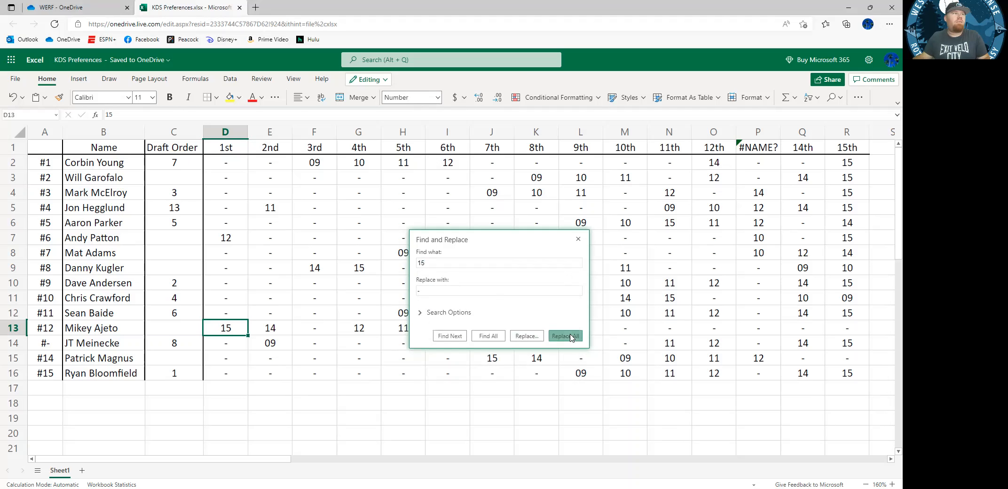
{"action": "left_click", "coordinate": [565, 336]}
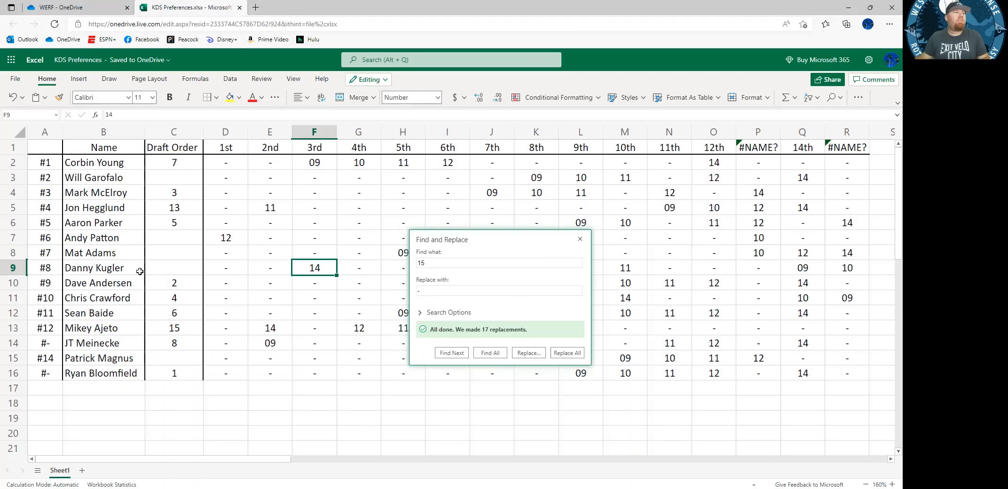
{"action": "left_click", "coordinate": [173, 267]}
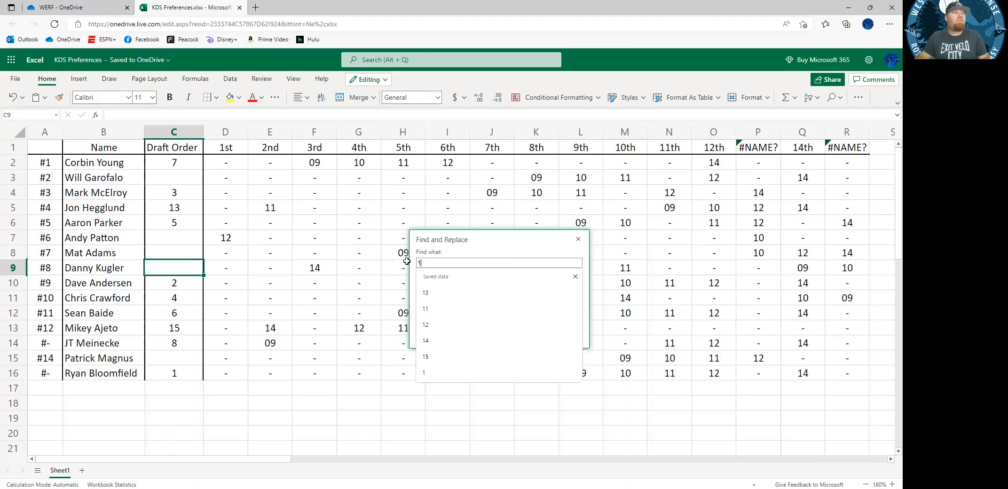
{"action": "type", "text": "14"}
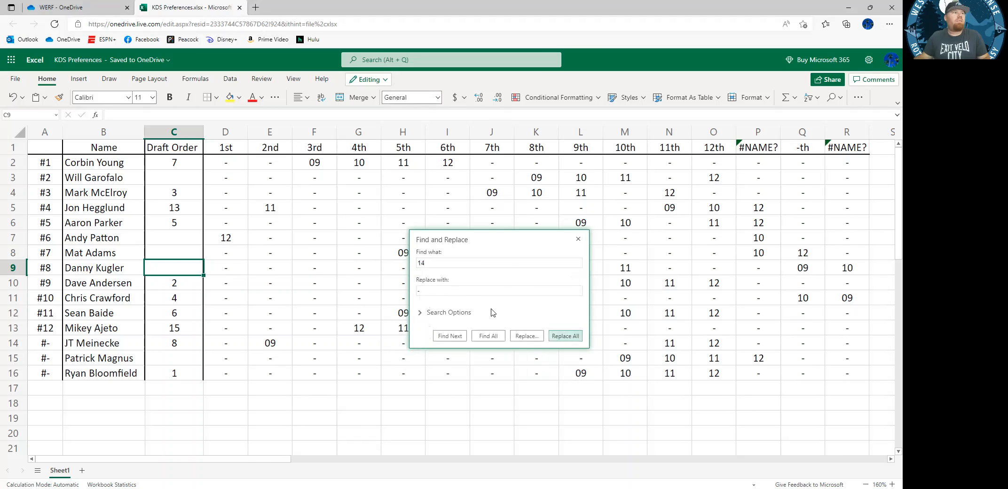
{"action": "left_click", "coordinate": [565, 336]}
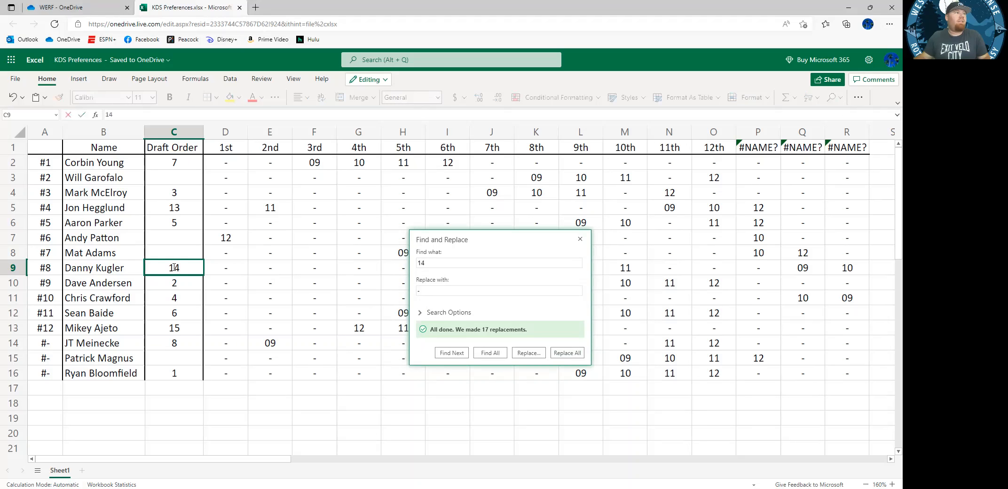
{"action": "left_click", "coordinate": [173, 252]}
{"action": "type", "text": "9"}
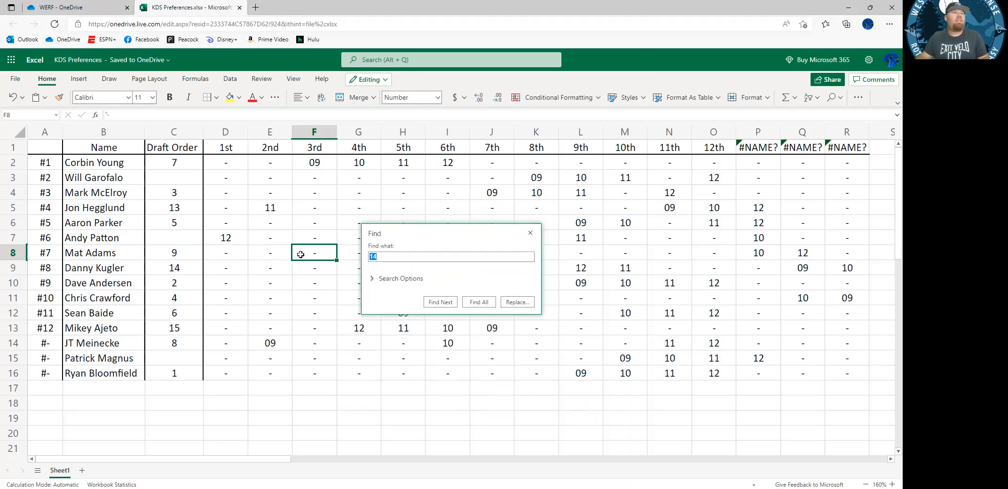
Find all cells containing 09 and replace every 09 preference with a dash (15 replacements)
{"action": "type", "text": "09"}
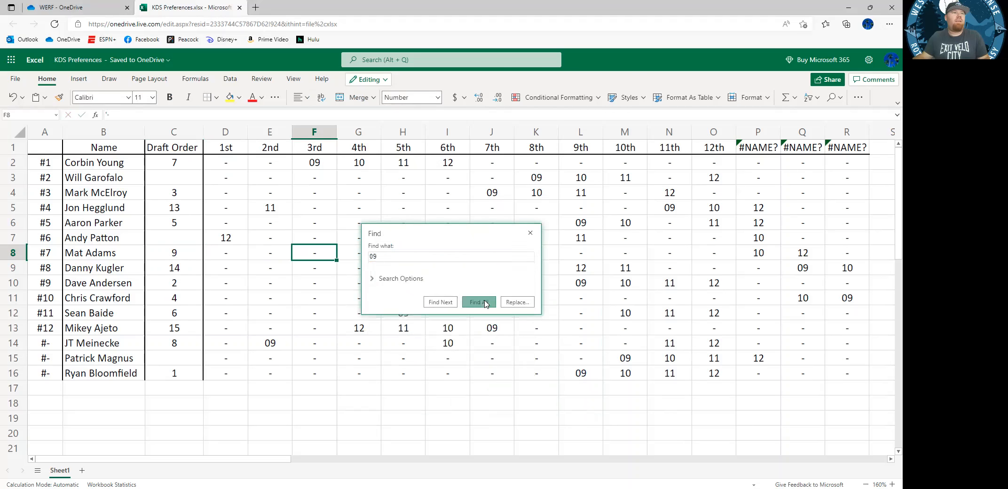
{"action": "left_click", "coordinate": [478, 302]}
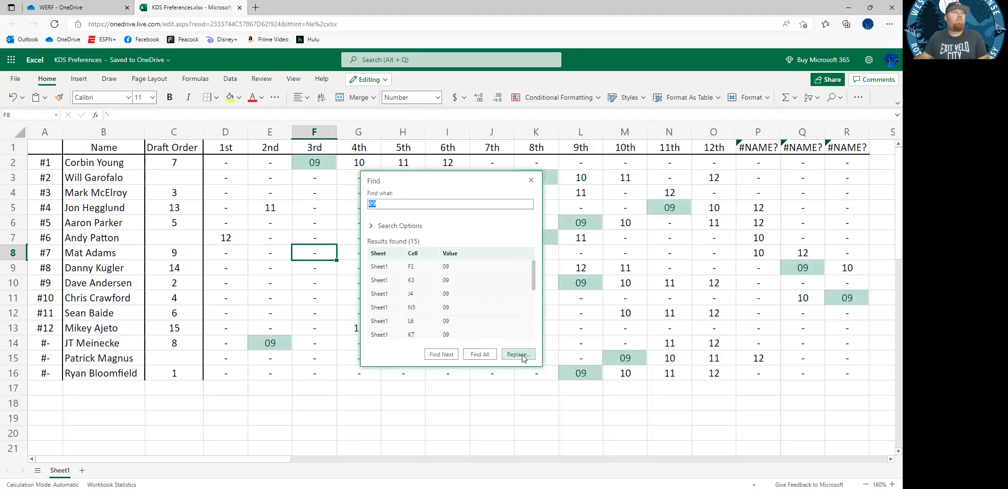
{"action": "left_click", "coordinate": [518, 354]}
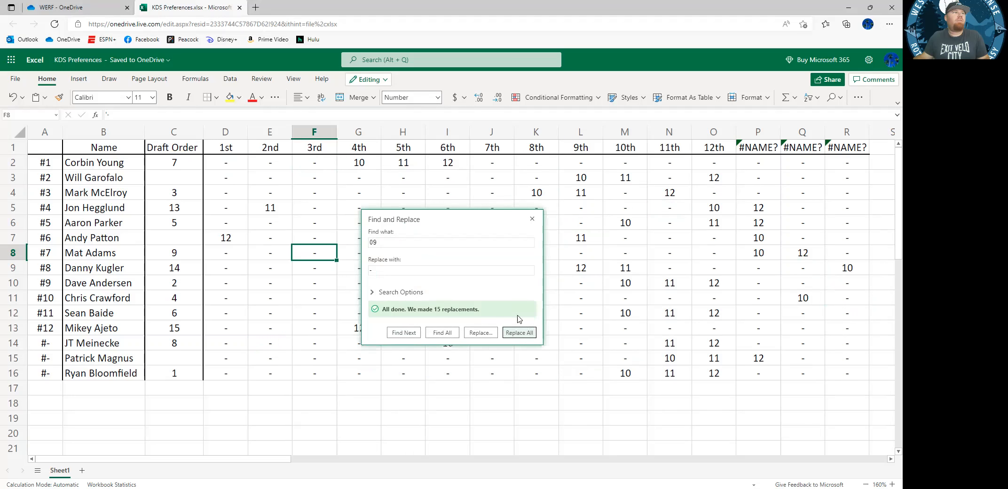
{"action": "left_click", "coordinate": [174, 238]}
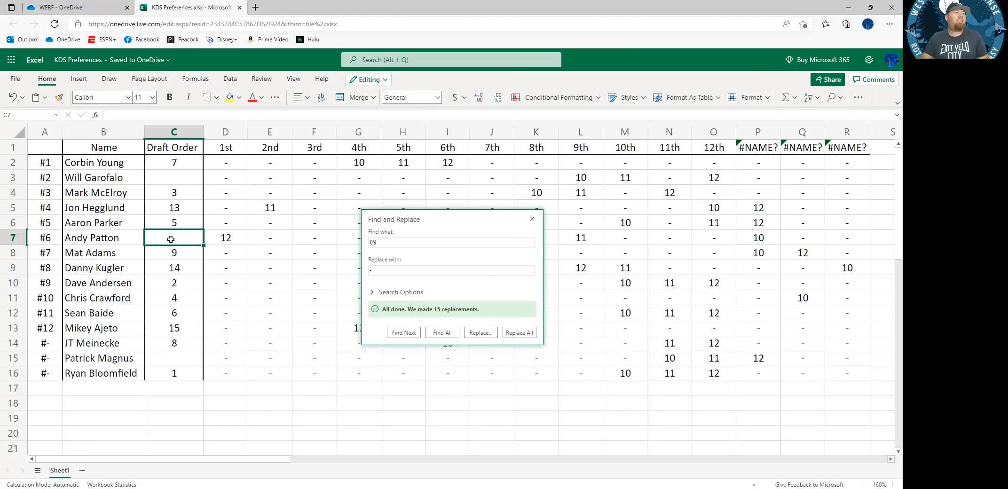
{"action": "left_click", "coordinate": [226, 253]}
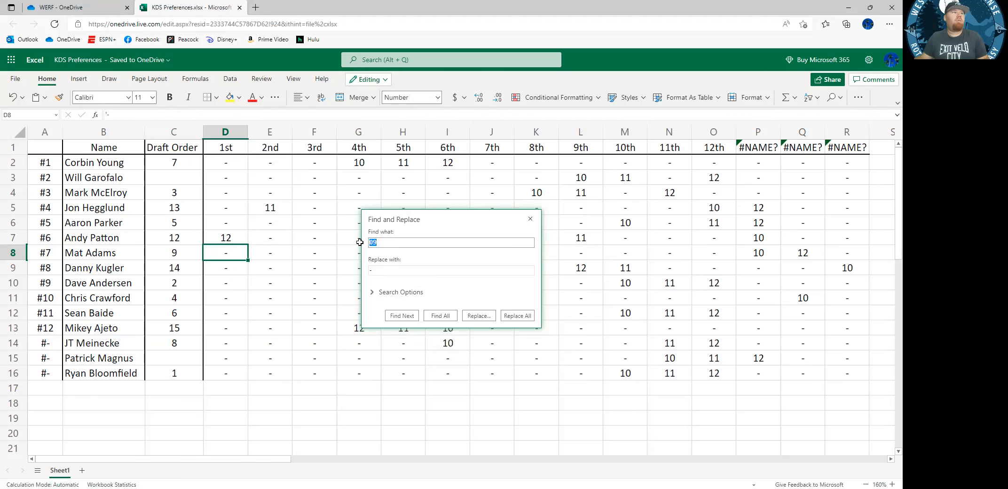
{"action": "type", "text": "12"}
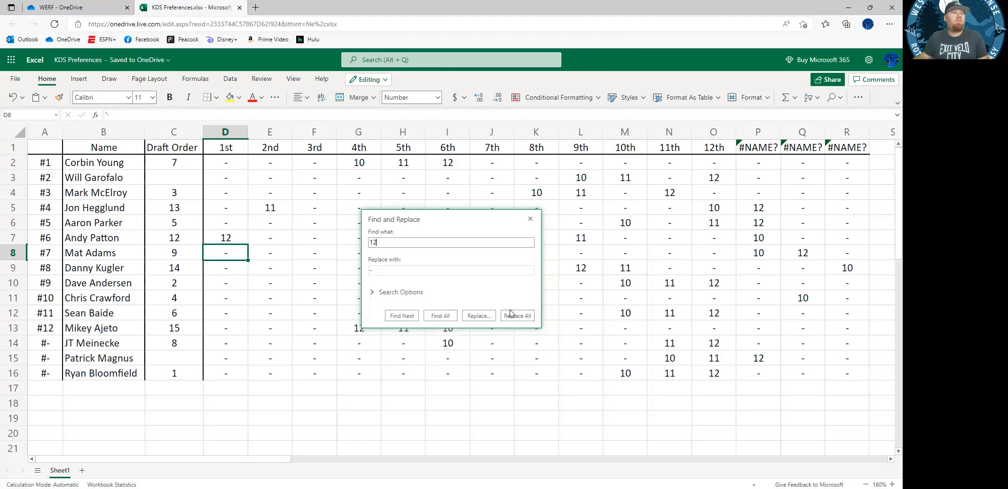
{"action": "left_click", "coordinate": [517, 315]}
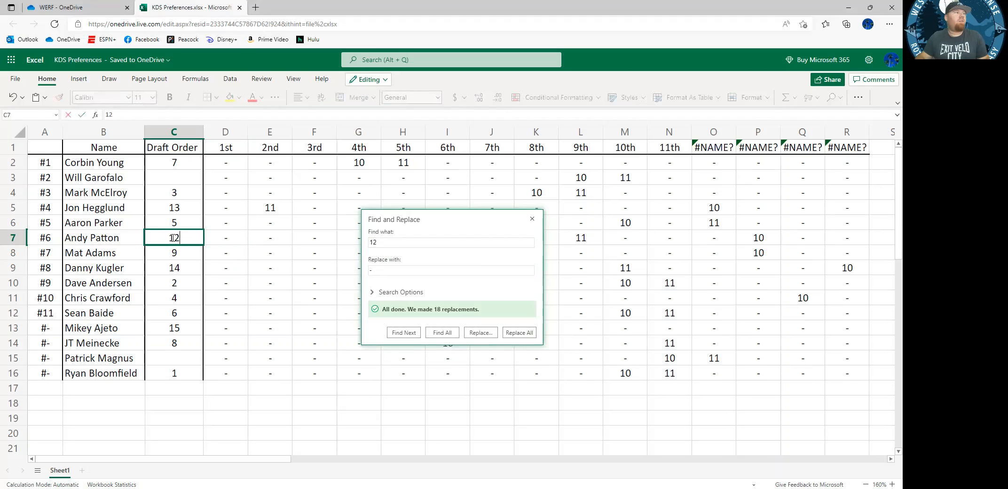
{"action": "left_click", "coordinate": [173, 178]}
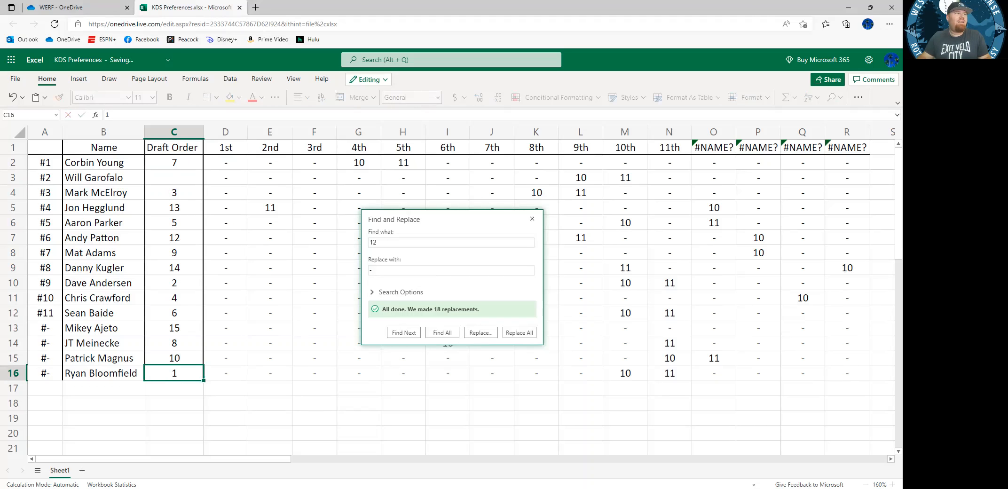
{"action": "left_click", "coordinate": [173, 177]}
{"action": "type", "text": "11"}
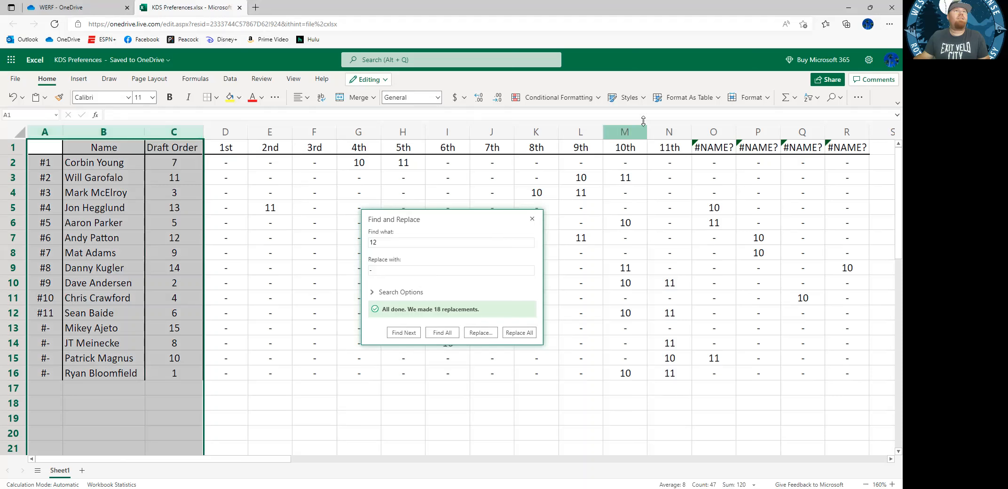
Turn on header filters and sort the managers by Draft Order smallest to largest
{"action": "left_click", "coordinate": [808, 97]}
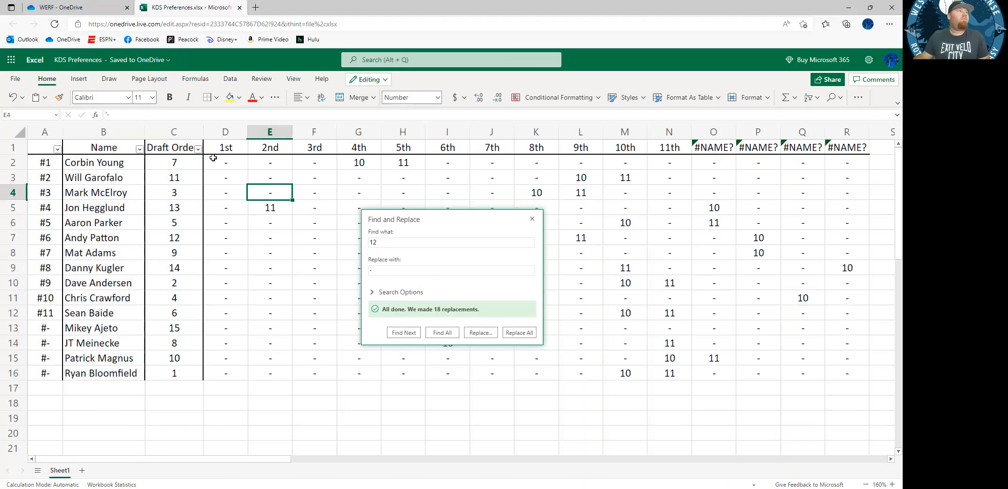
{"action": "left_click", "coordinate": [198, 146]}
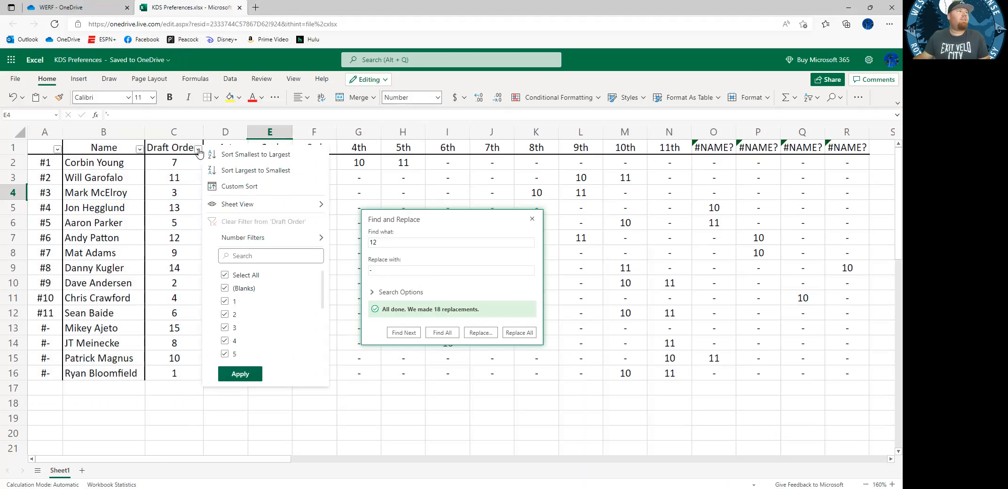
{"action": "left_click", "coordinate": [255, 154]}
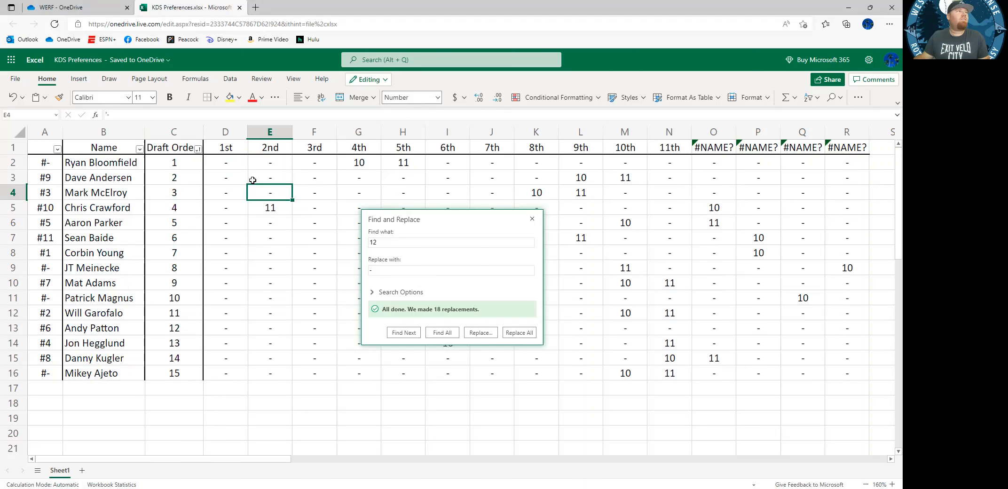
{"action": "mouse_move", "coordinate": [242, 181]}
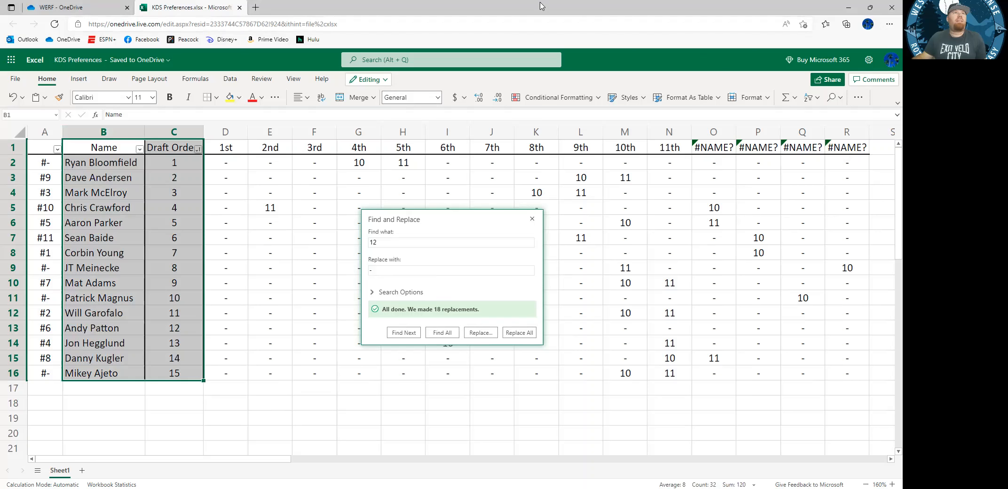
{"action": "mouse_move", "coordinate": [537, 6]}
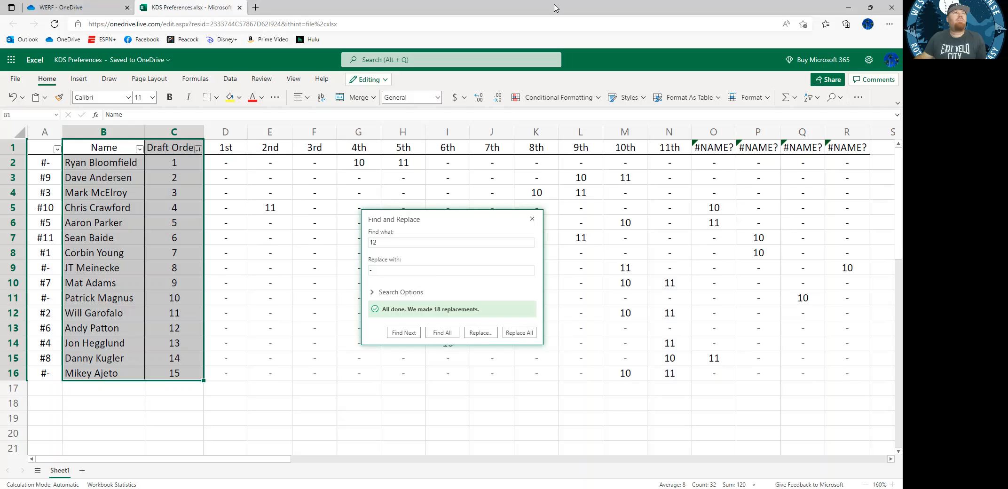
{"action": "mouse_move", "coordinate": [526, 8]}
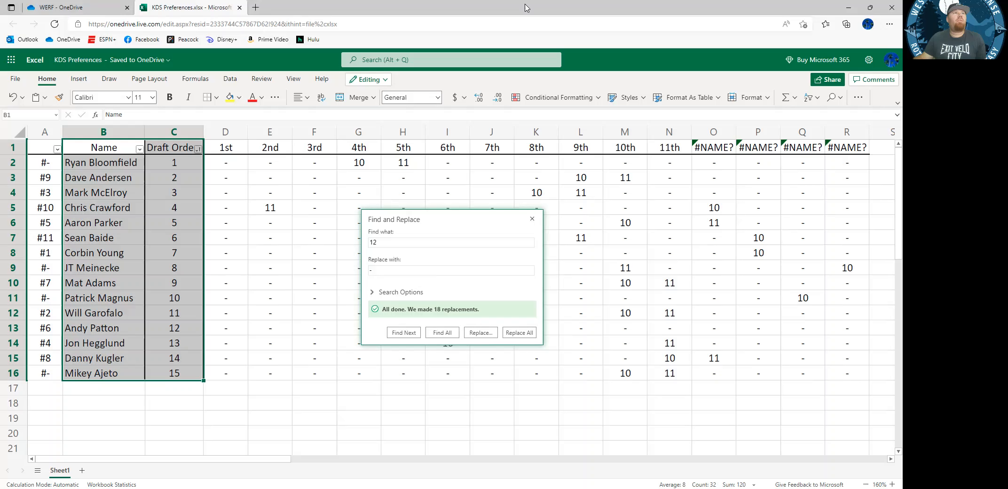